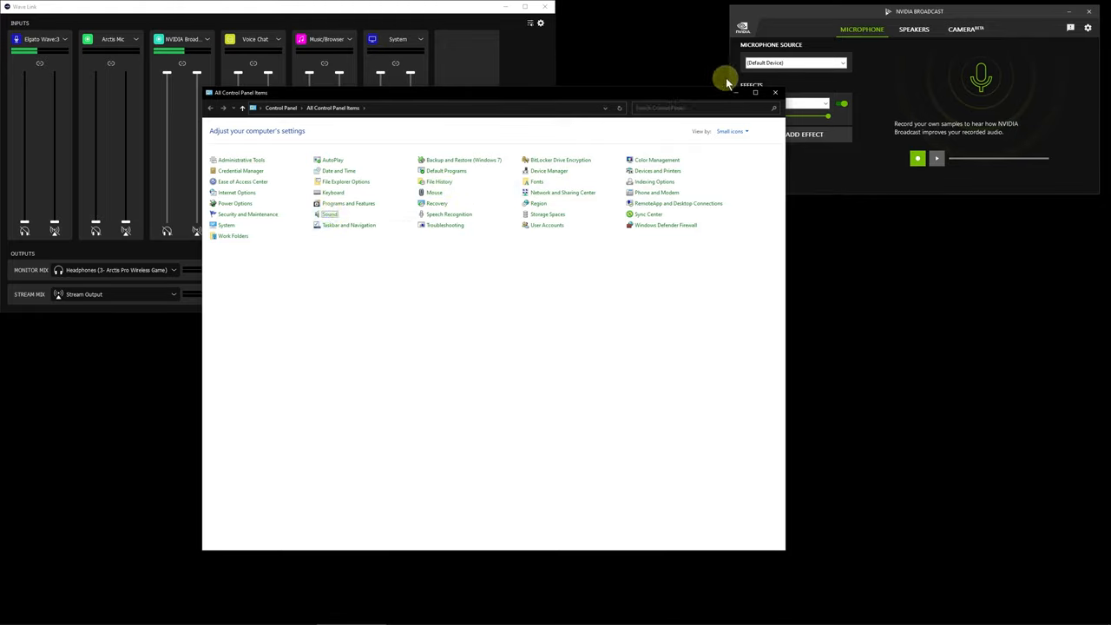
Step: Open the Sound item from All Control Panel Items to see playback devices
double_click(329, 214)
type("sound")
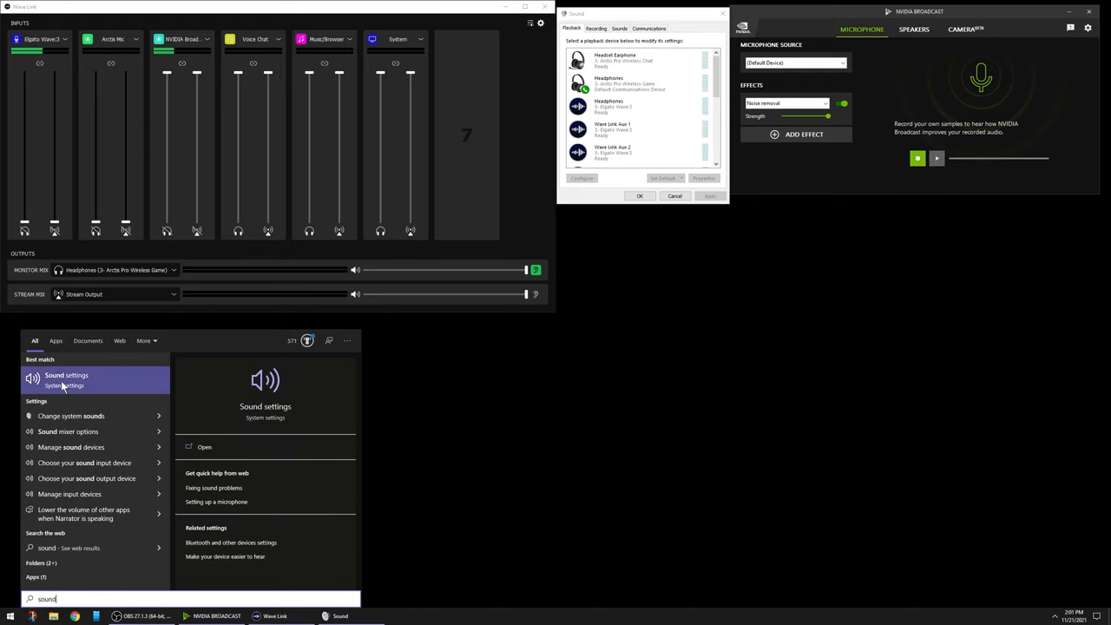
Step: Open Settings' Sound page (Wave Link System output, Mic In input) and close the old Sound dialog
left_click(66, 375)
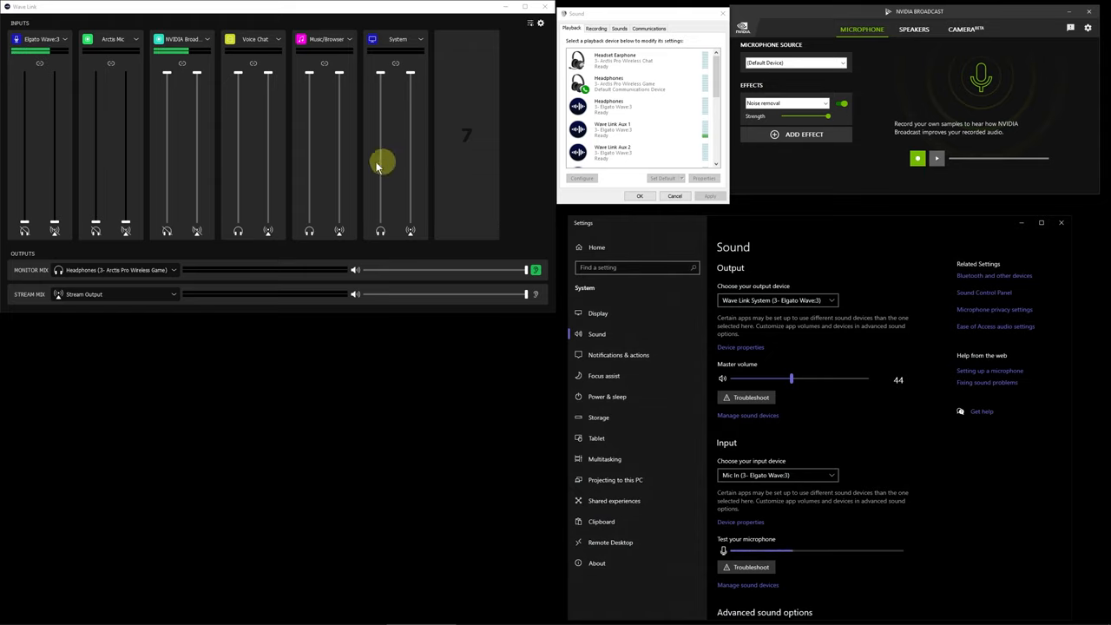
mouse_move(527, 31)
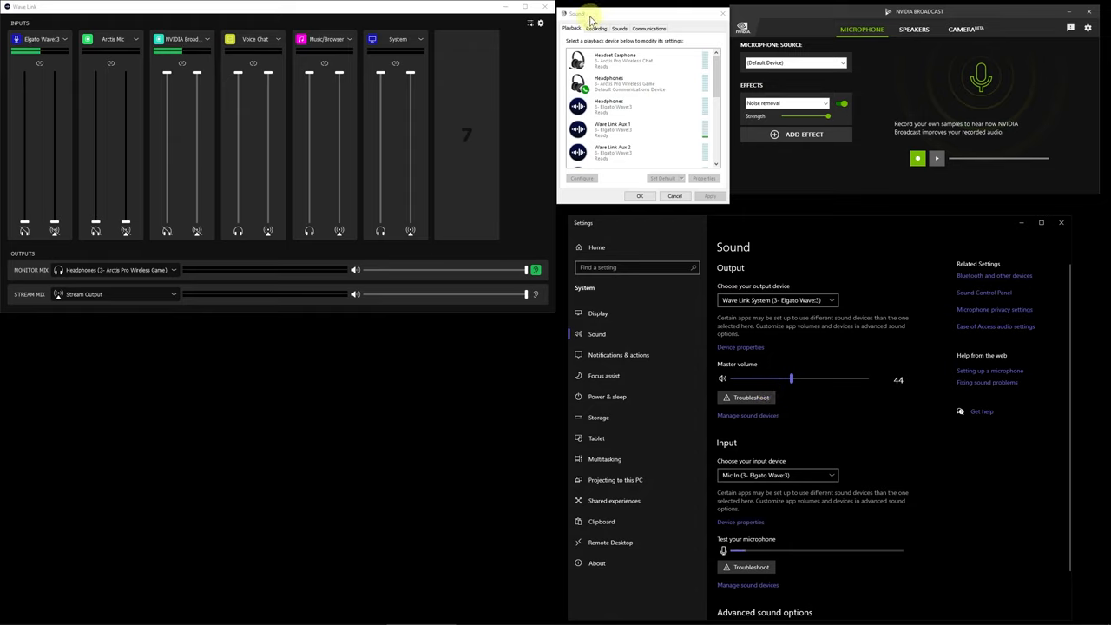
left_click(638, 129)
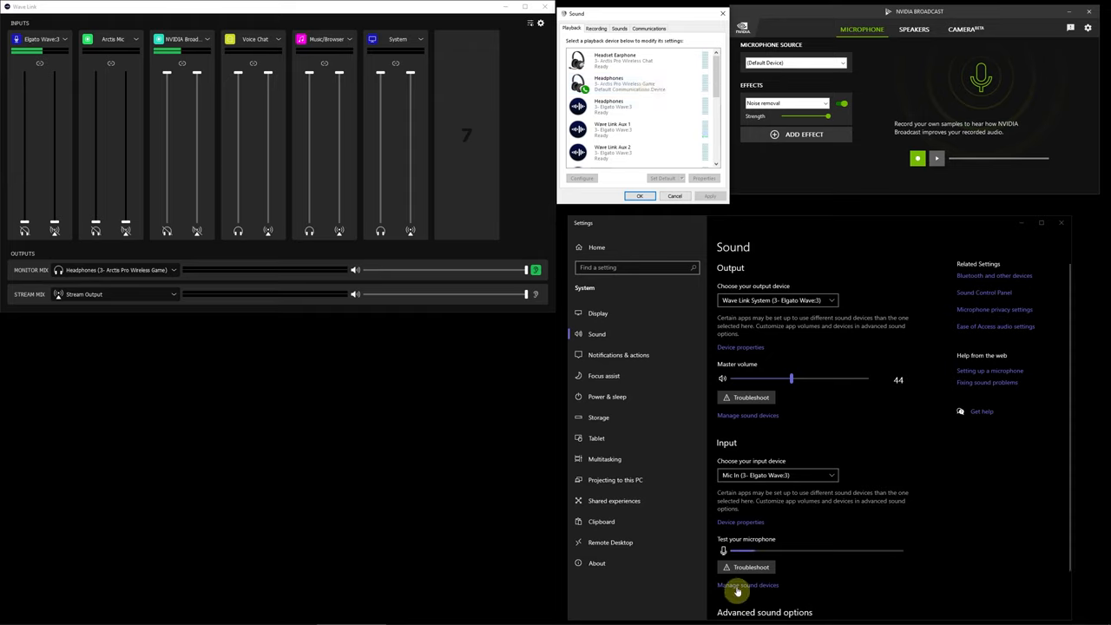
mouse_move(866, 245)
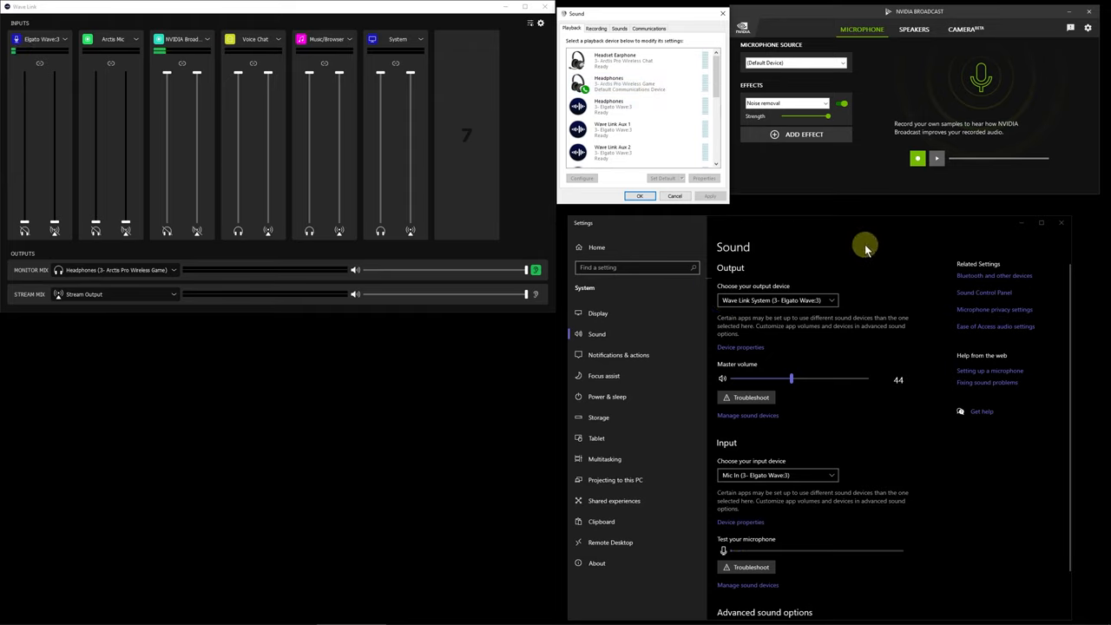
mouse_move(878, 505)
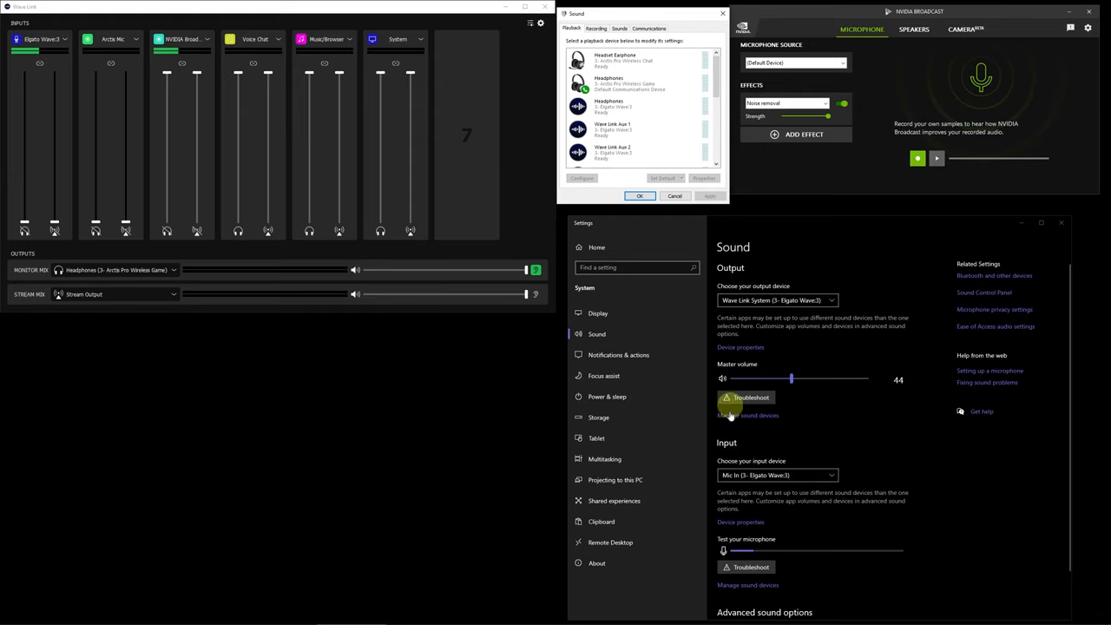
left_click(596, 29)
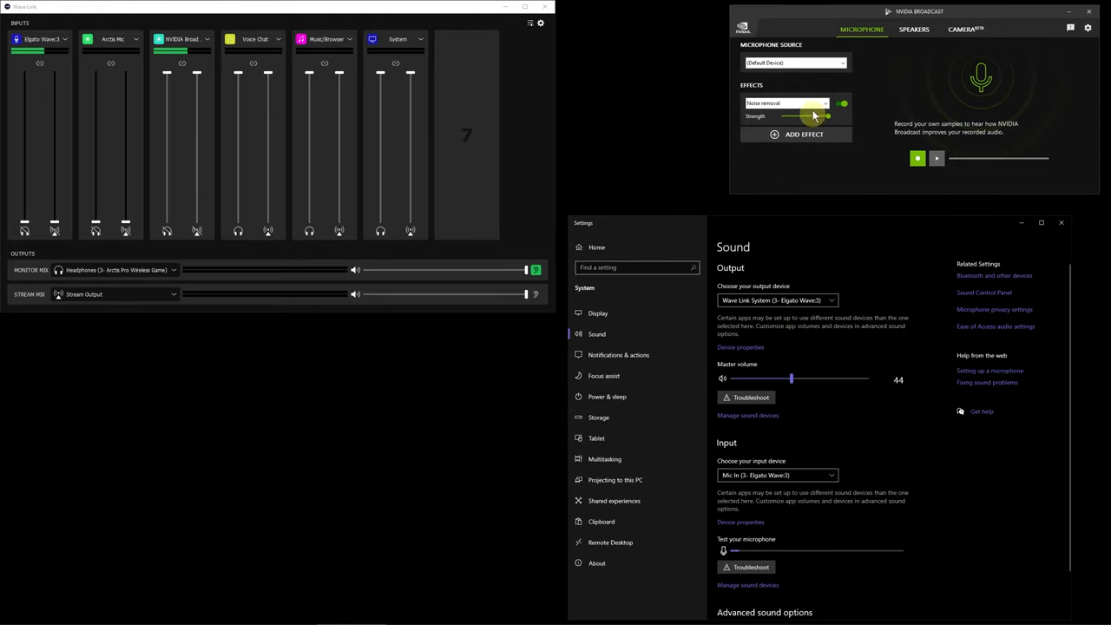
left_click_drag(825, 115, 798, 116)
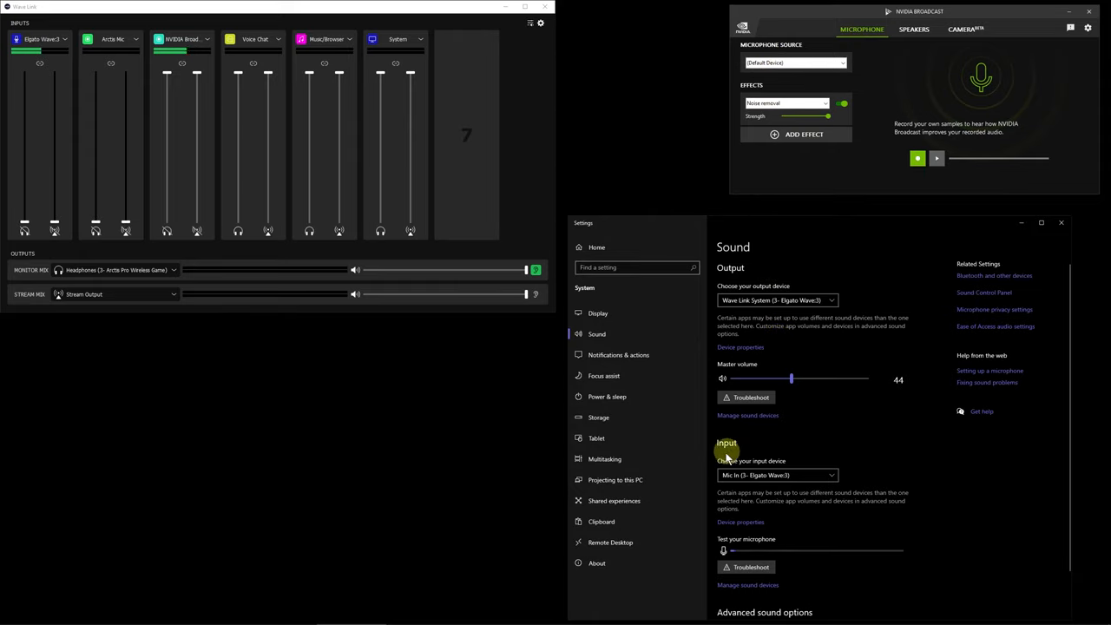
mouse_move(812, 504)
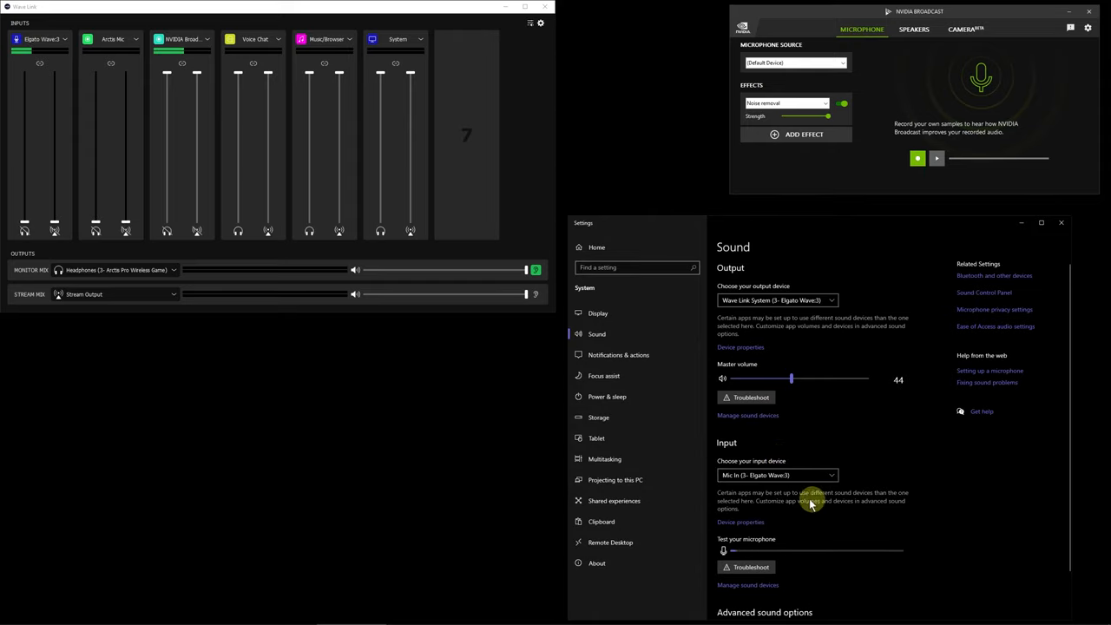
mouse_move(817, 460)
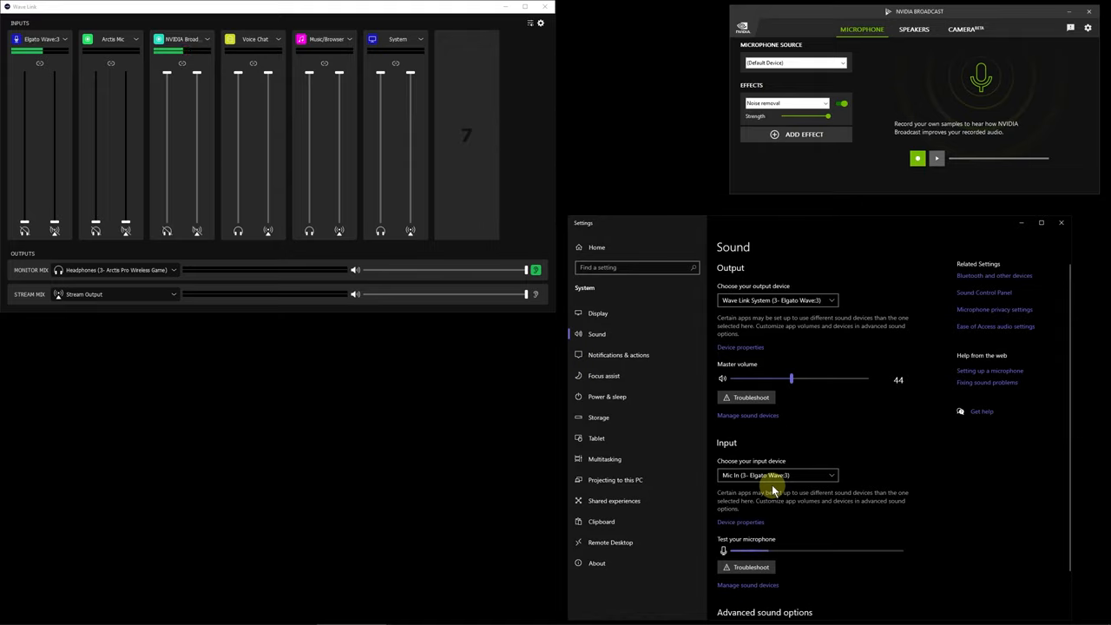
Step: Expand the input device list to compare Mic In with Microphone (NVIDIA Broadcast)
left_click(776, 475)
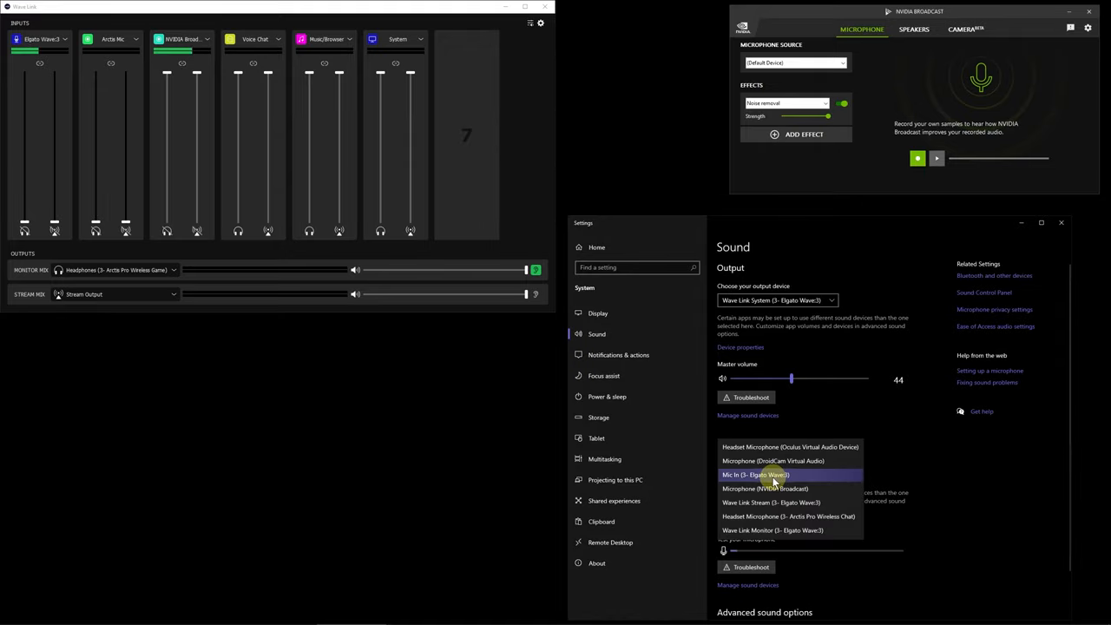
mouse_move(771, 516)
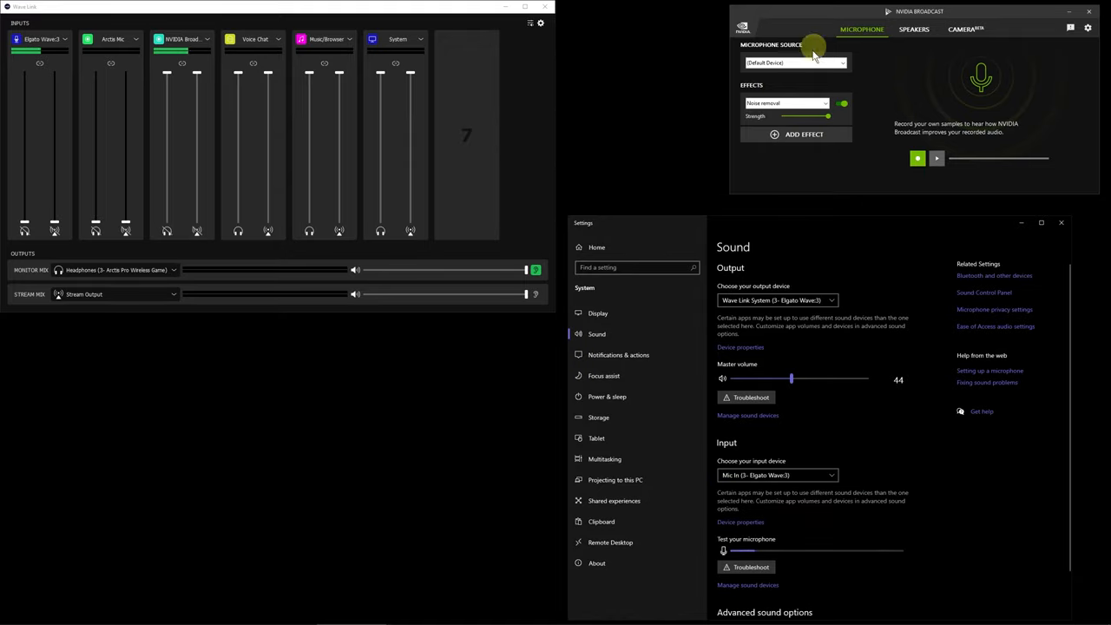
mouse_move(823, 74)
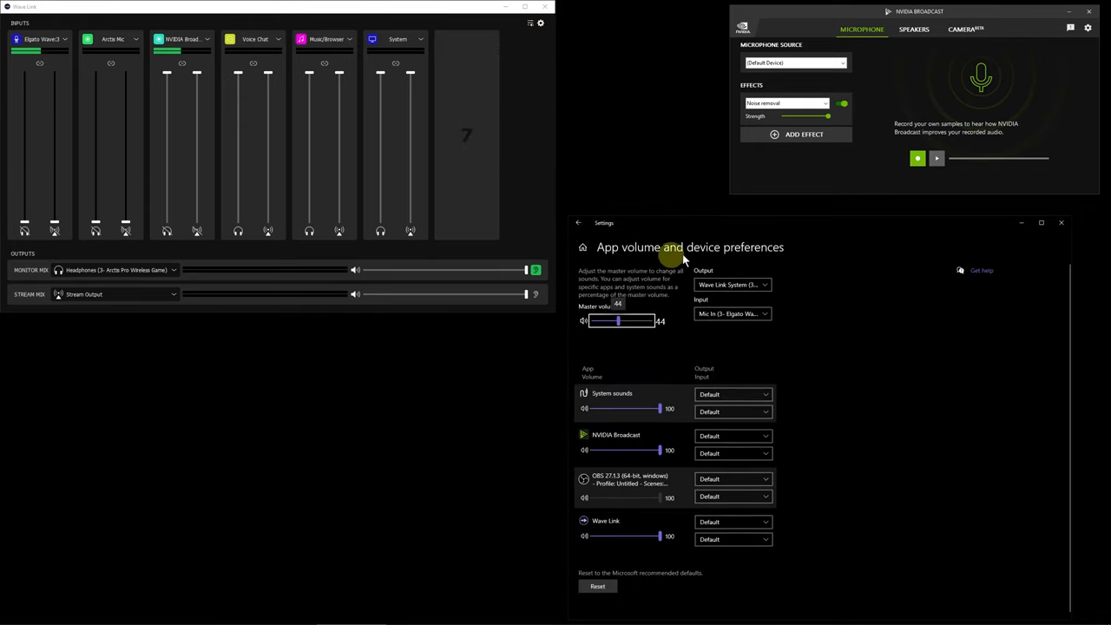
mouse_move(728, 263)
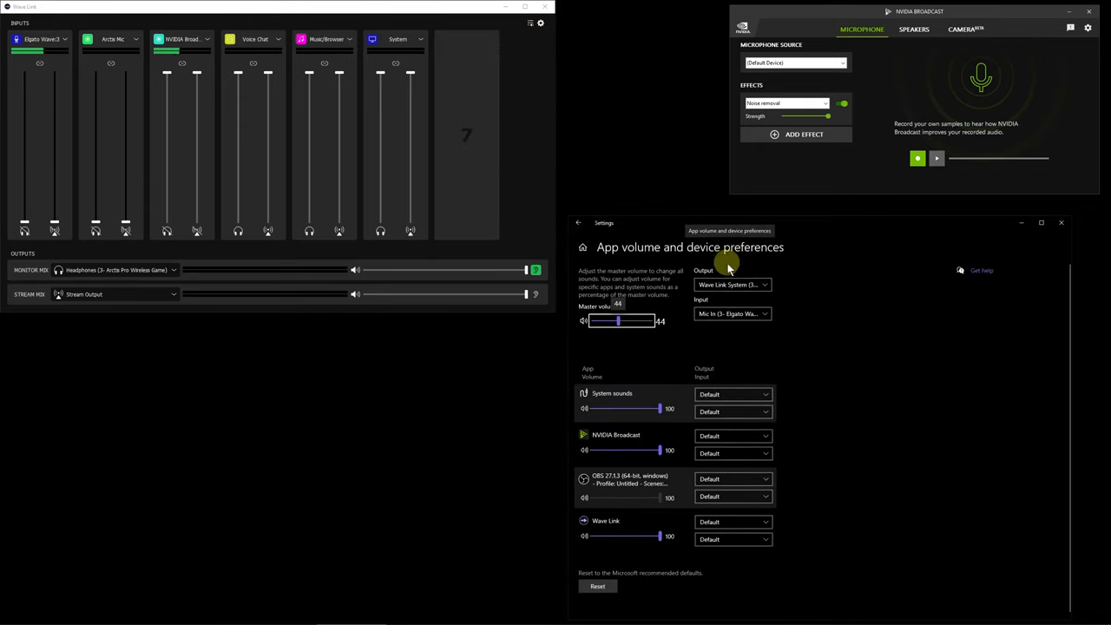
mouse_move(655, 369)
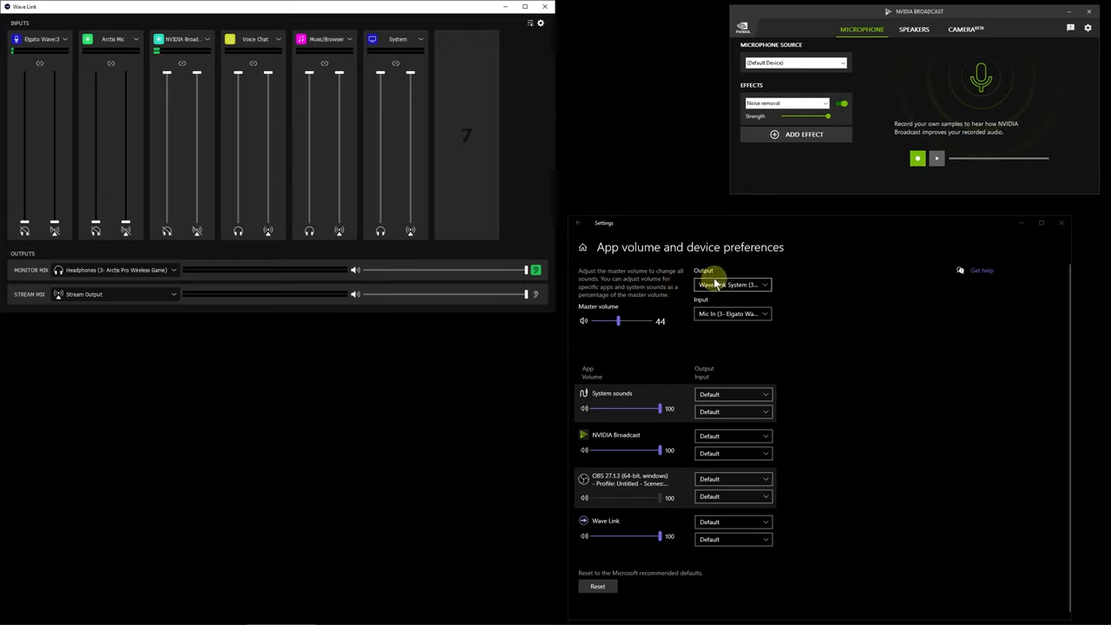
left_click(732, 285)
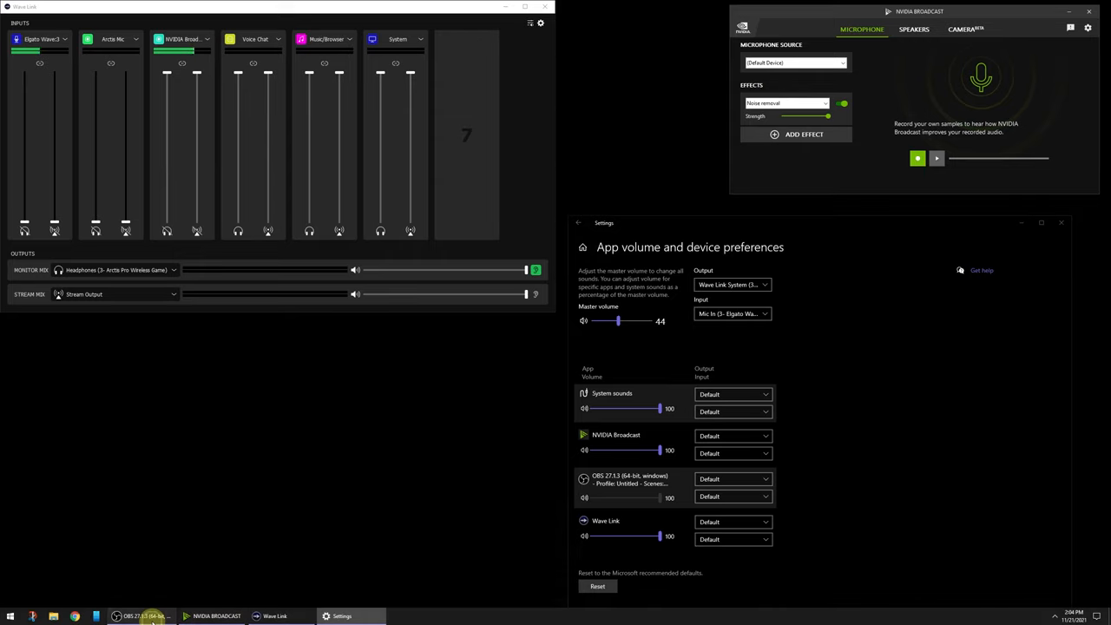
Step: Open the Wave Link Stream audio source's properties in OBS Studio to check its device
left_click(146, 615)
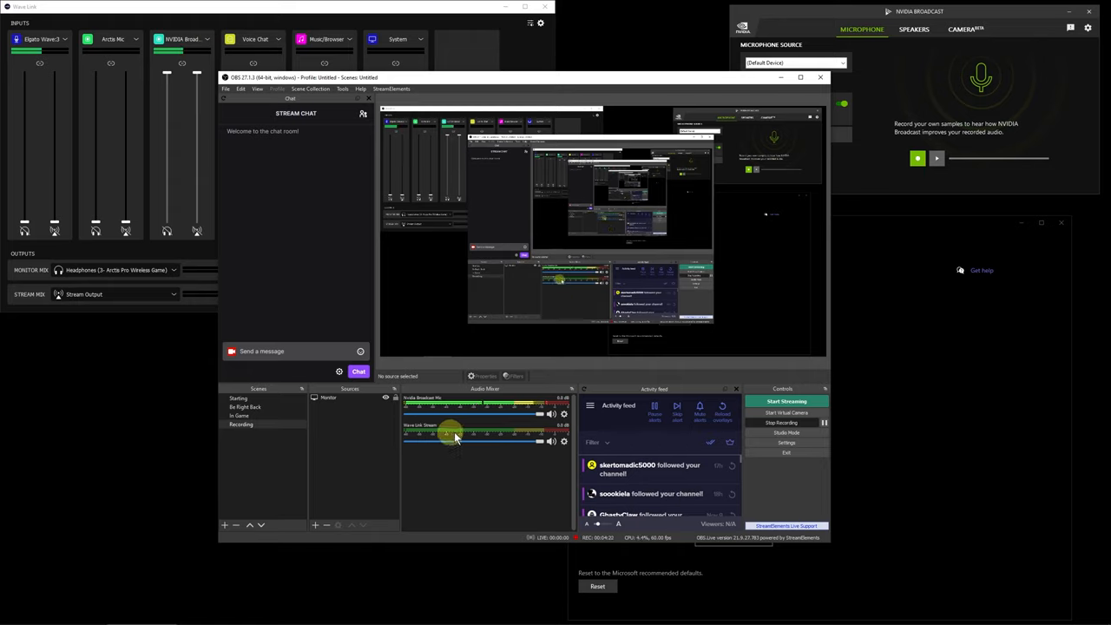
right_click(556, 441)
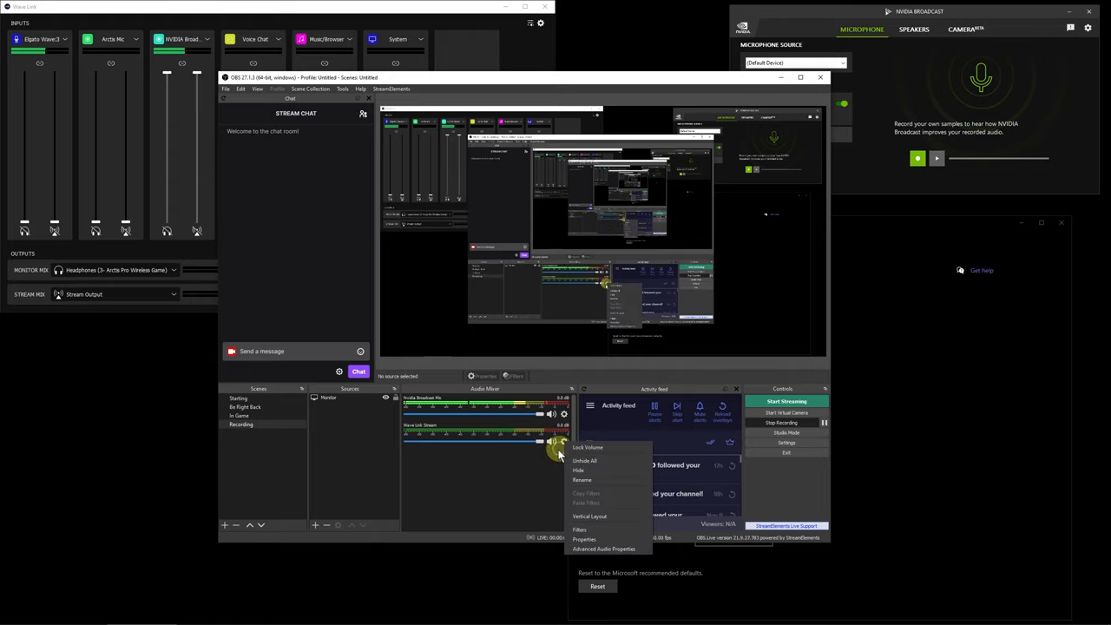
left_click(584, 539)
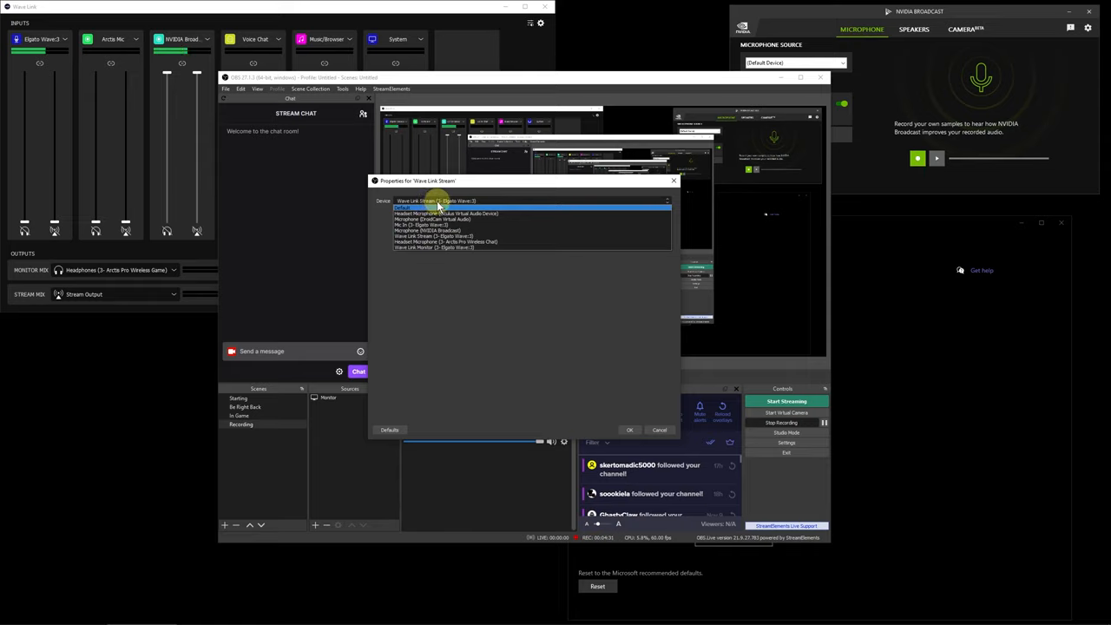
mouse_move(449, 206)
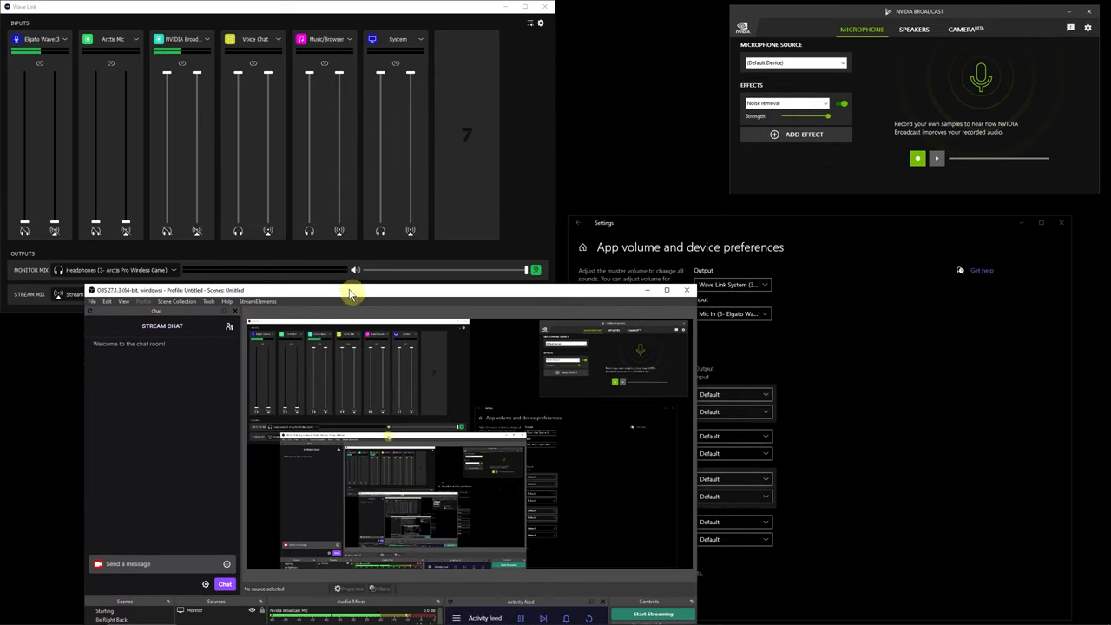
mouse_move(434, 132)
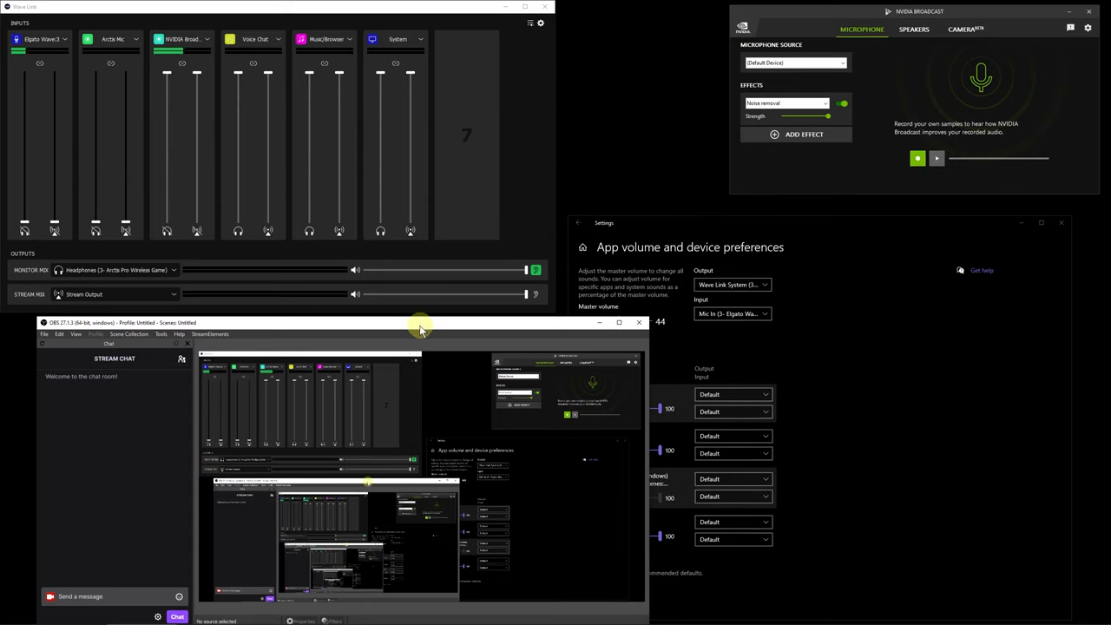
left_click_drag(420, 326, 529, 91)
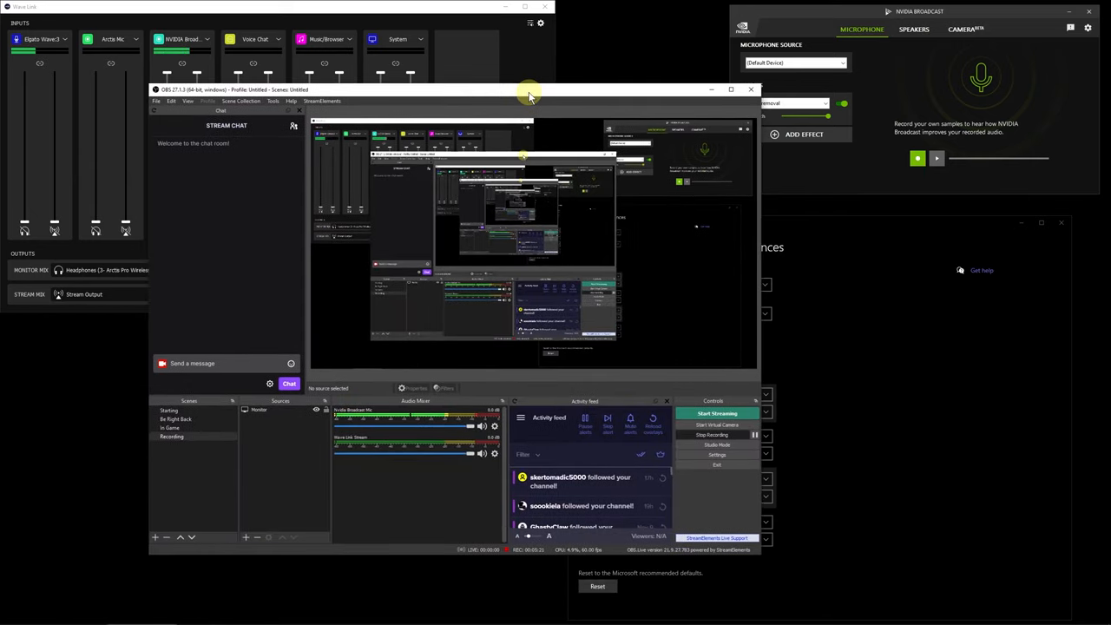